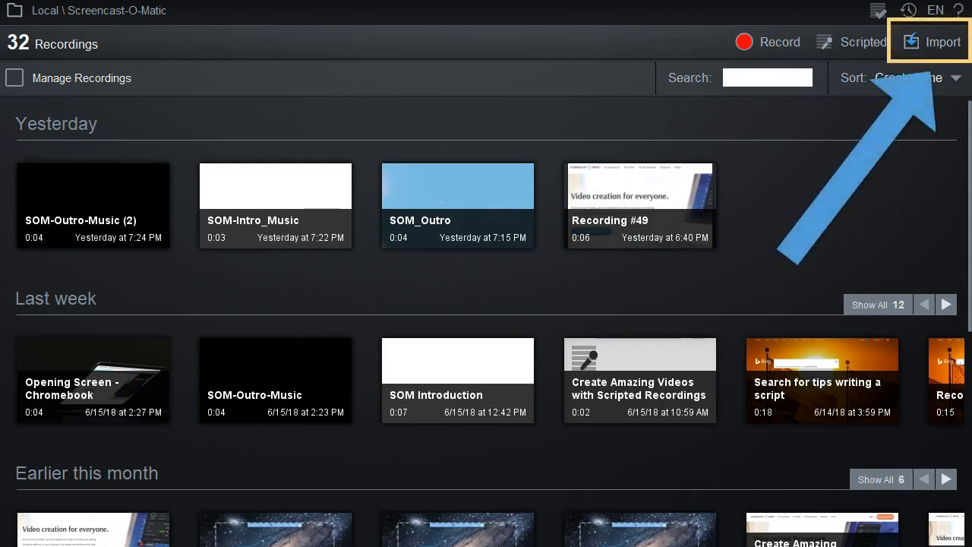
# Step: Start importing the Get Started with SOM MP4 from the toolbar Import button
pyautogui.click(941, 42)
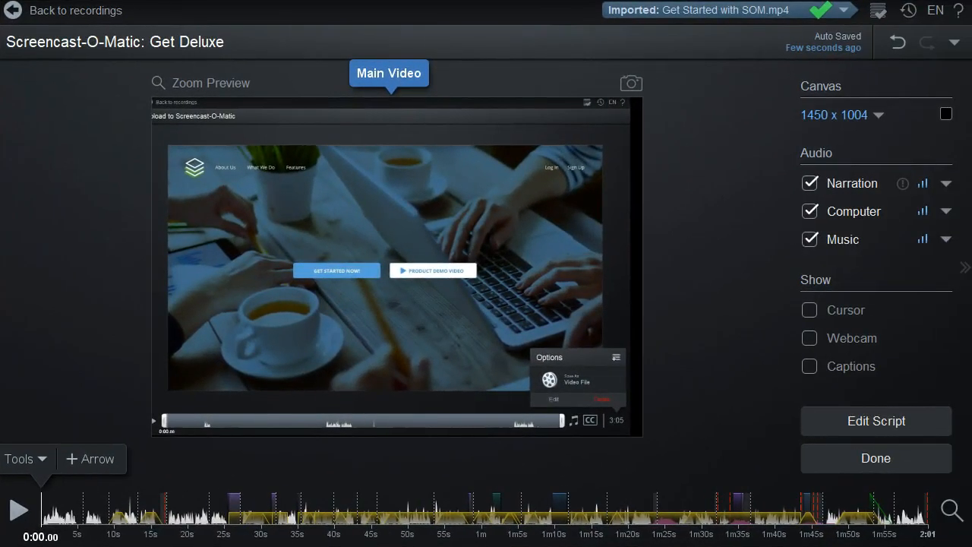
# Step: Insert a video file via Tools > Insert > Video File at the start of the timeline
pyautogui.click(18, 458)
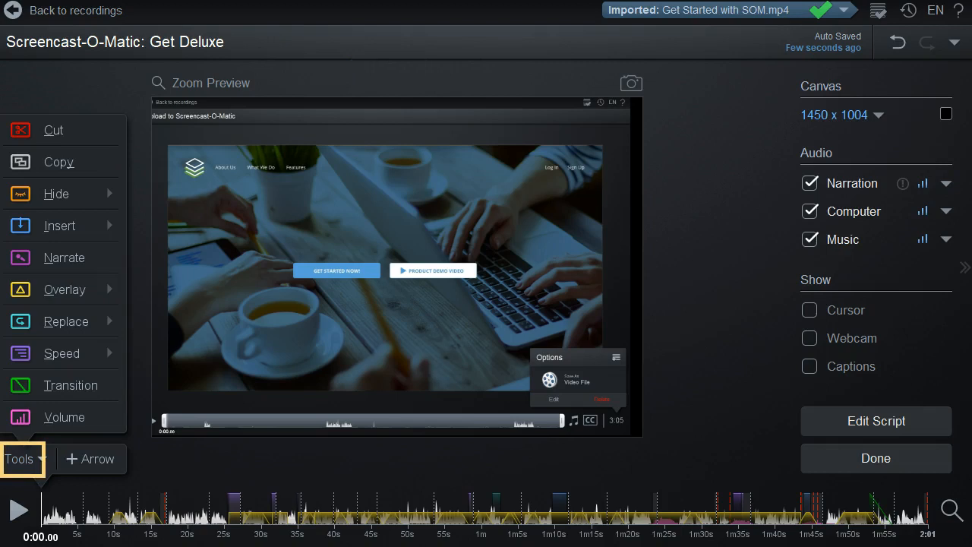
pyautogui.click(61, 225)
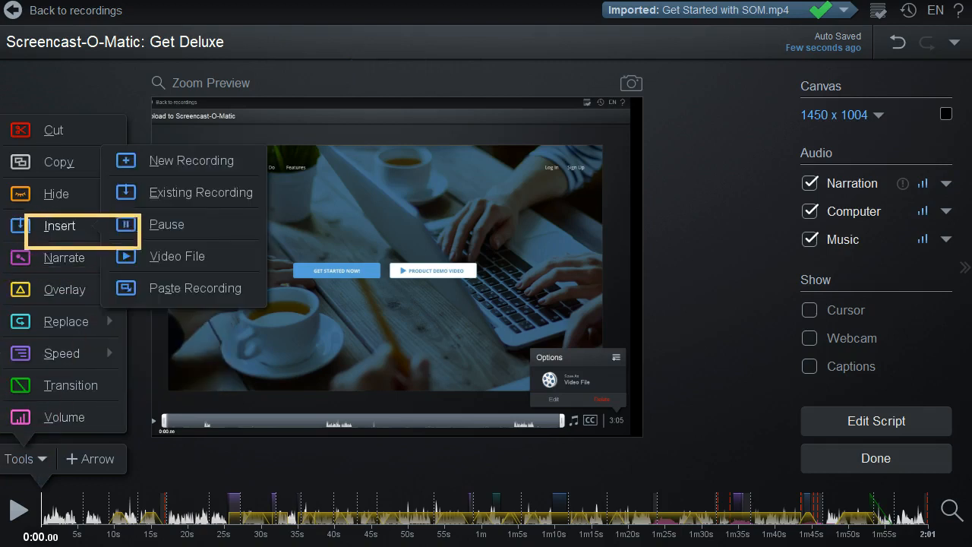
pyautogui.click(176, 255)
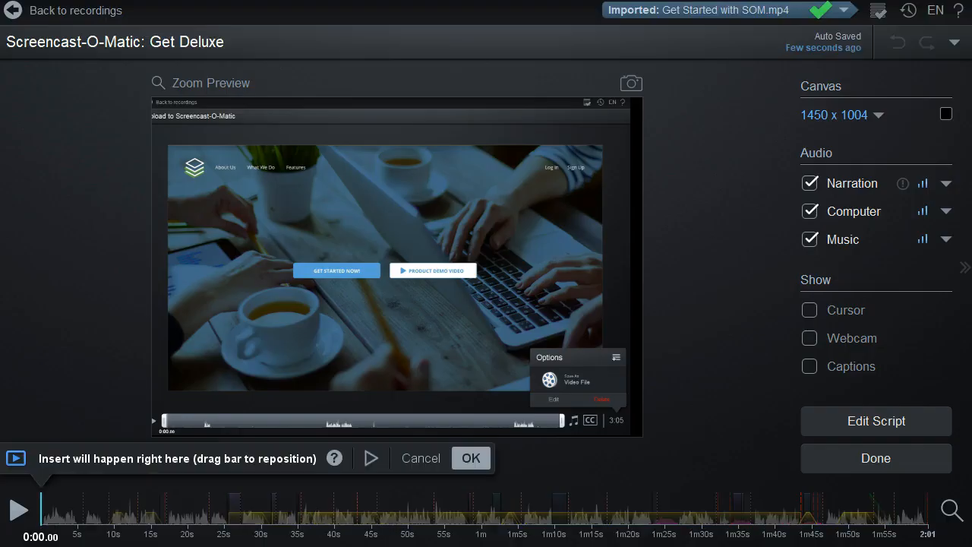
pyautogui.click(471, 457)
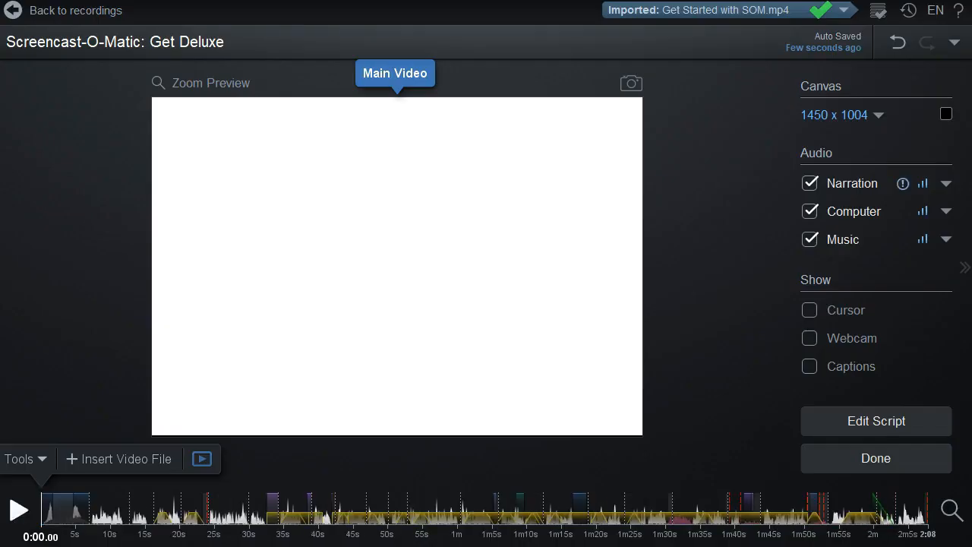
# Step: Return to the recordings library listing My Vlog, My Script
pyautogui.click(18, 510)
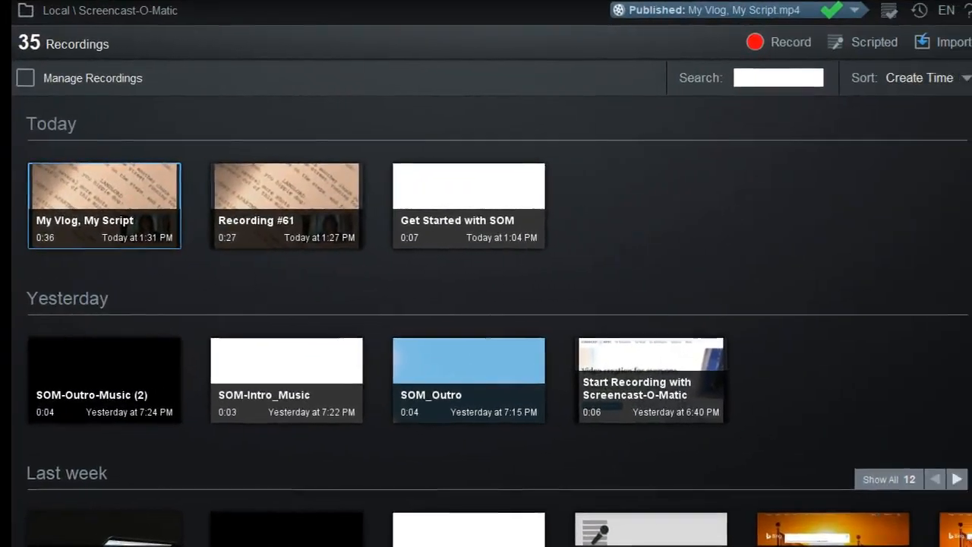
# Step: Open My Vlog, My Script in the editor and show its Tools list
pyautogui.click(104, 205)
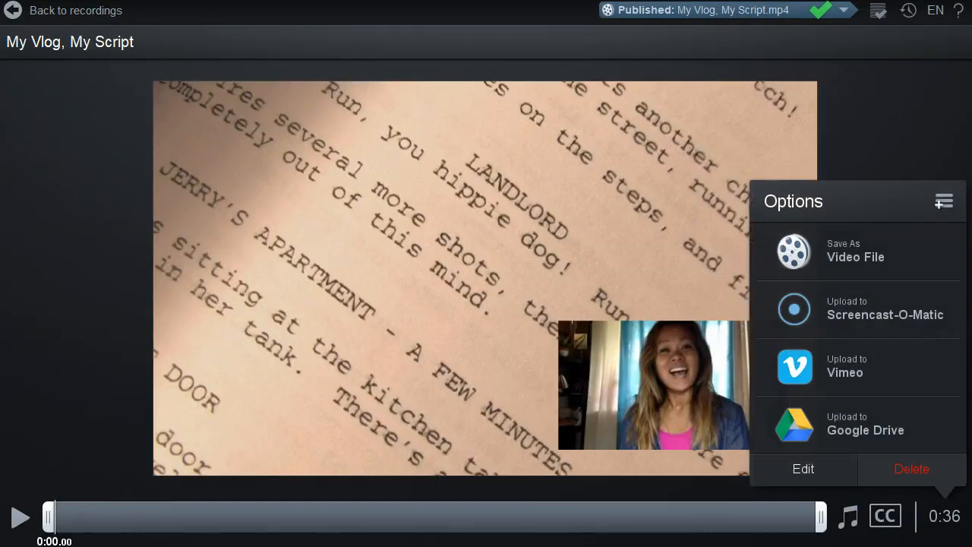
pyautogui.click(801, 467)
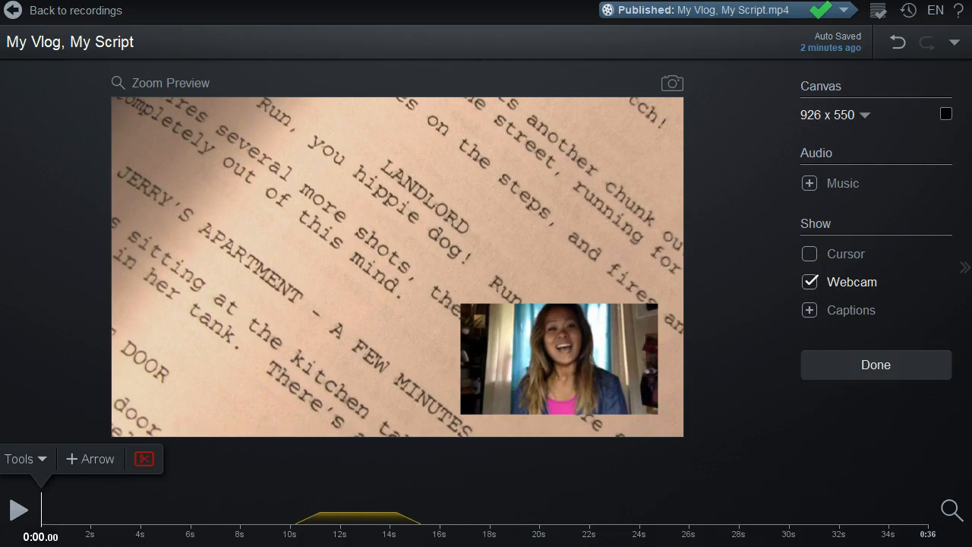
pyautogui.click(89, 459)
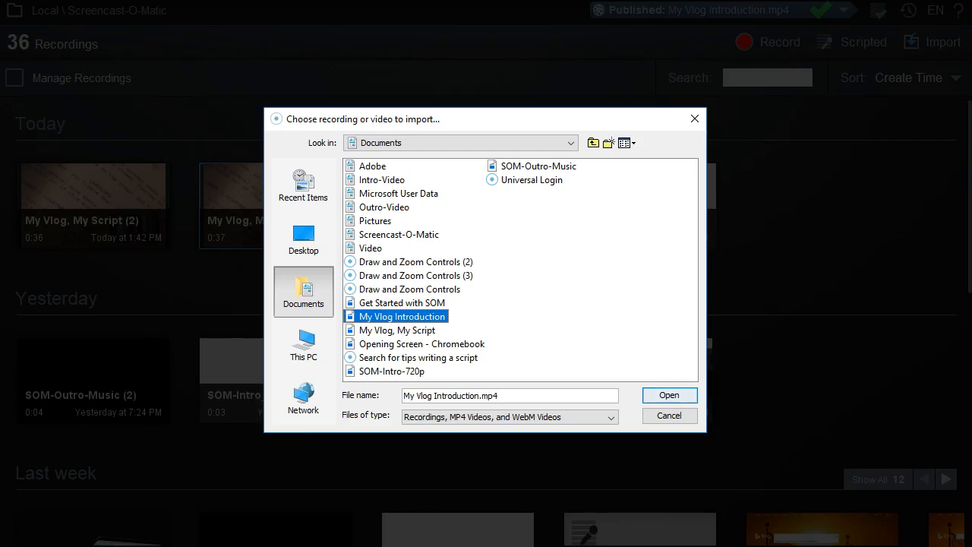
# Step: Import My Vlog Introduction.mp4 from Documents into today's recordings
pyautogui.click(668, 394)
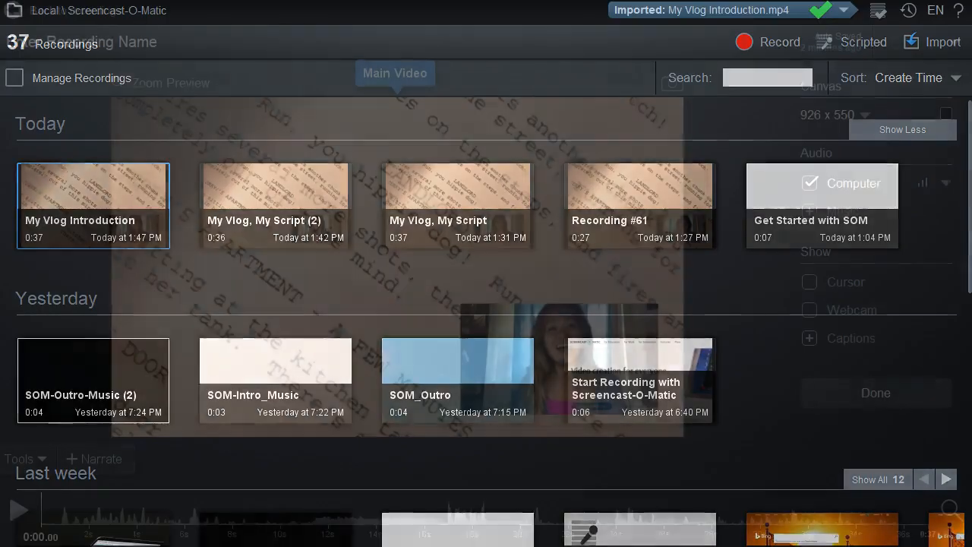